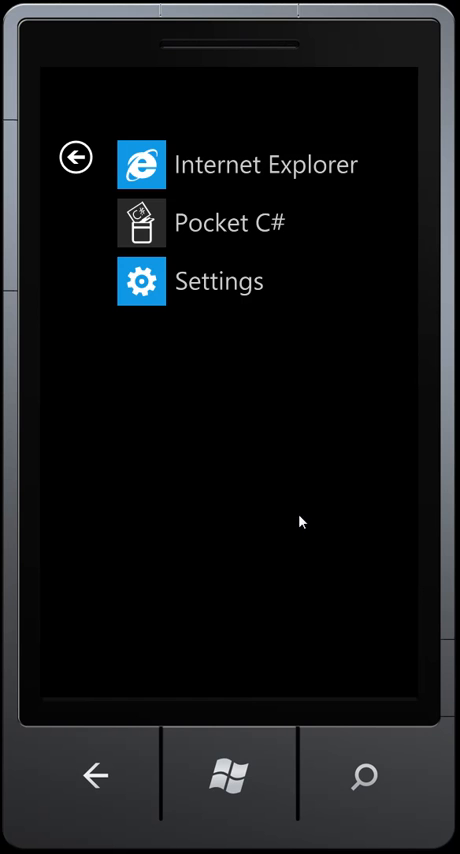
pyautogui.moveTo(288, 468)
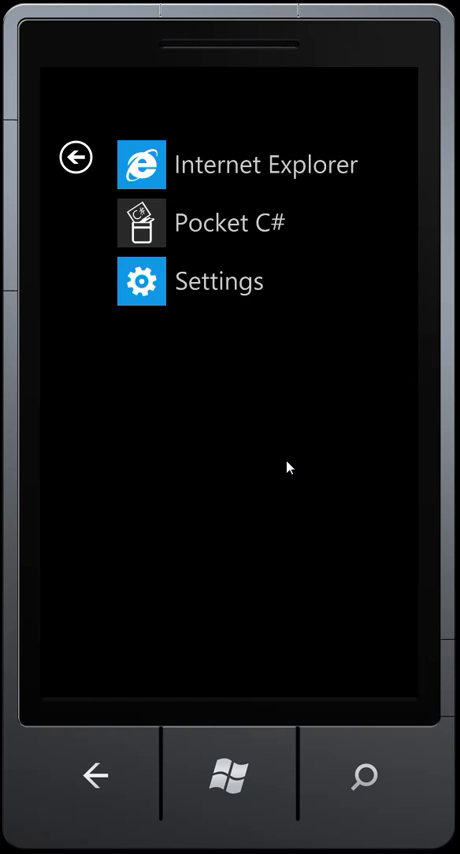
pyautogui.moveTo(296, 420)
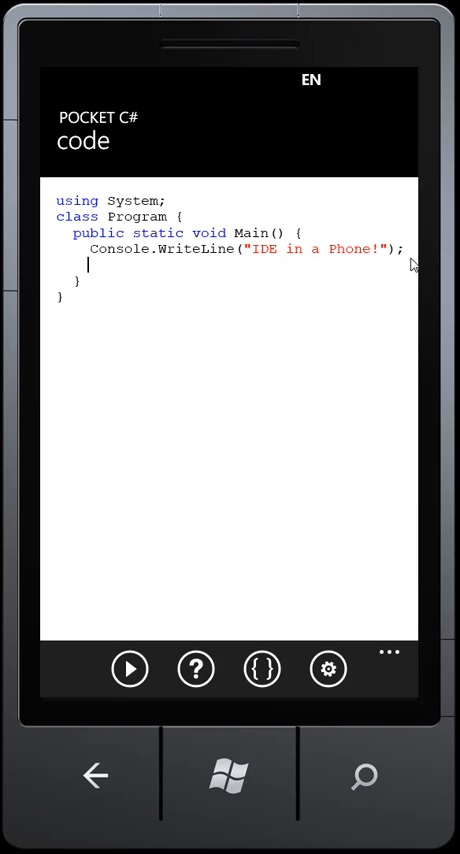
# Write a for loop over int i printing i with Console.WriteLine.
pyautogui.write('for')
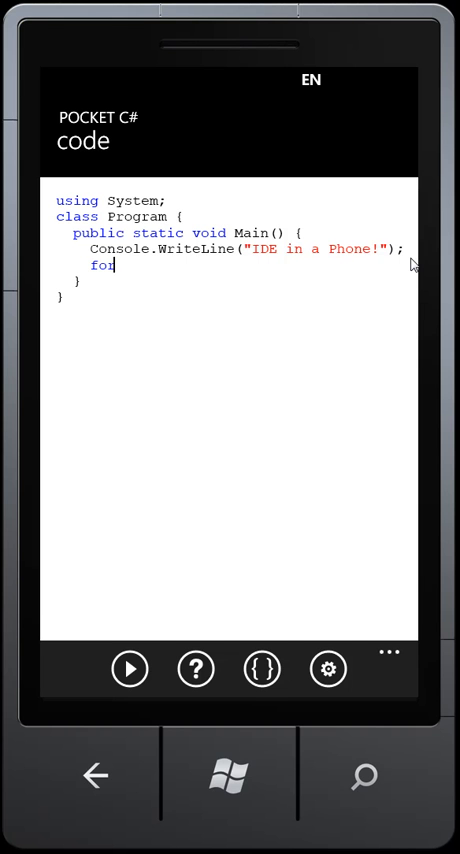
pyautogui.write('(int i = 0; i < 0; i++)')
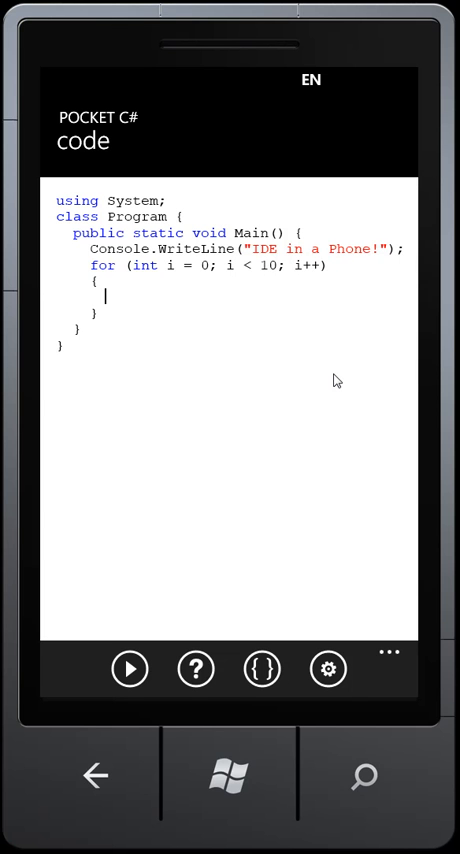
pyautogui.write('Console.WriteLine();')
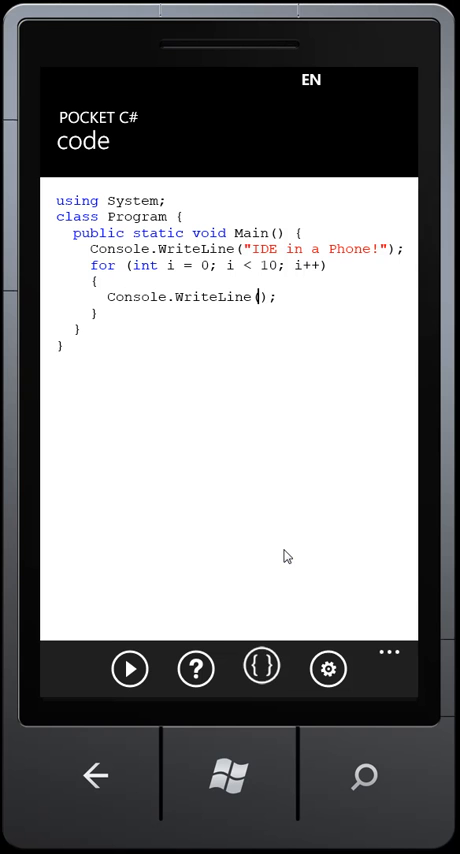
pyautogui.write('i')
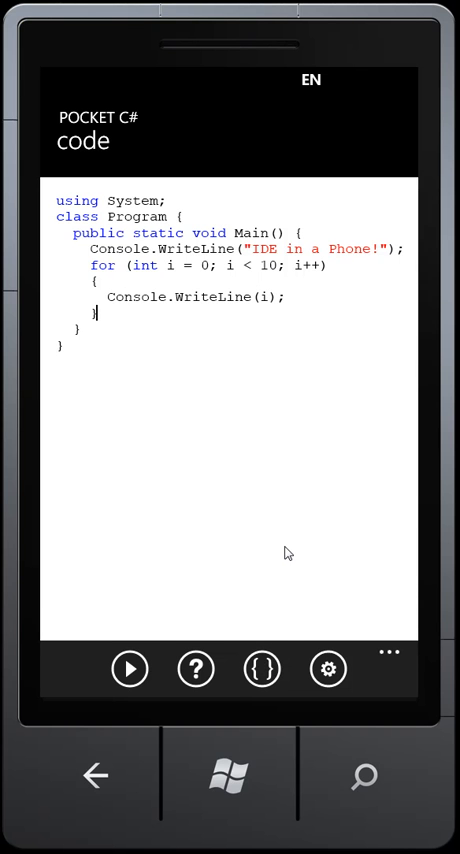
# Add a foreach over "POCKET C#" printing each item, using the fc and cw snippets.
pyautogui.write('fc')
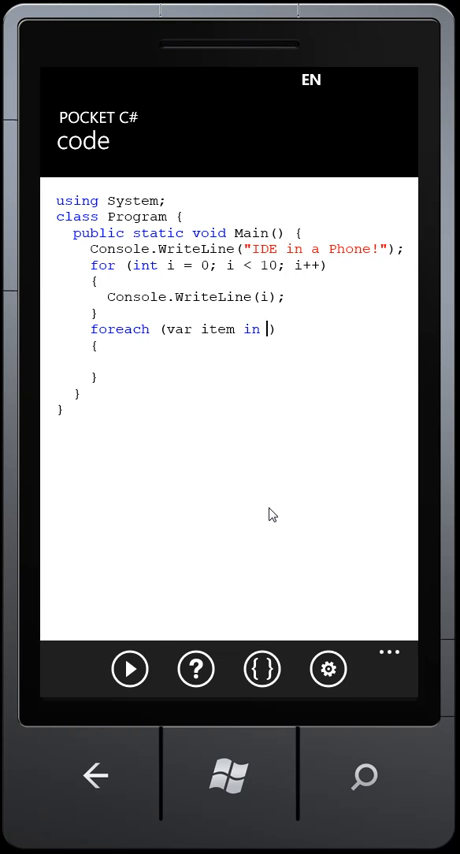
pyautogui.write('"POCKET C')
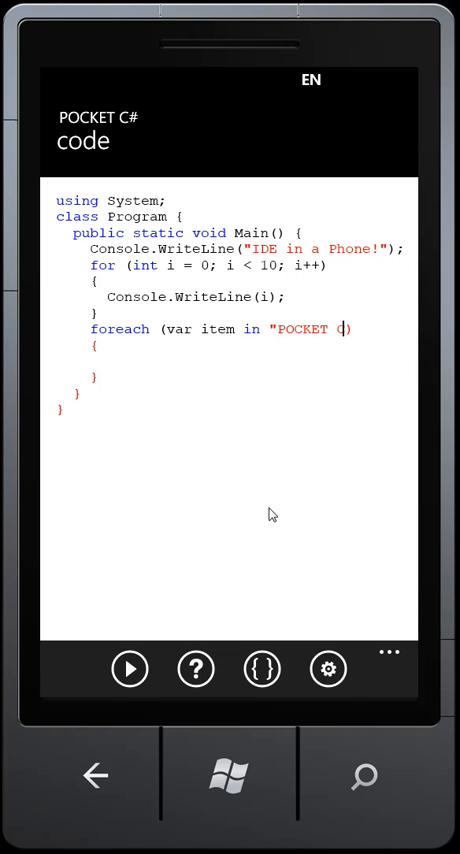
pyautogui.write('#')
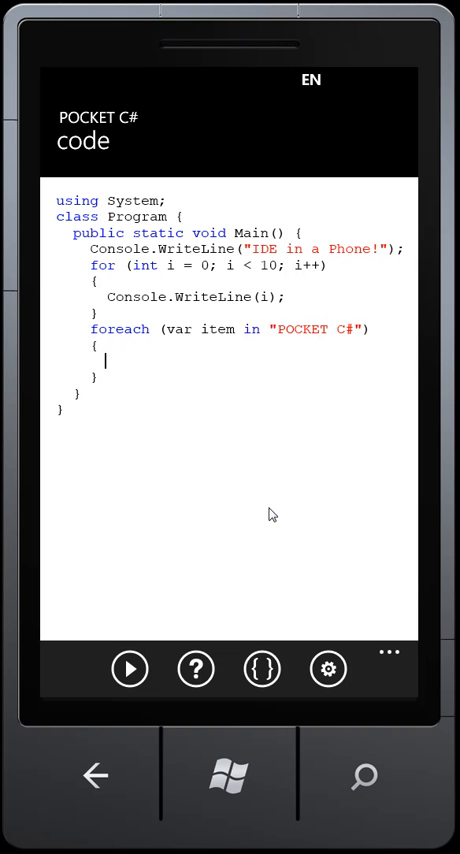
pyautogui.write('cw')
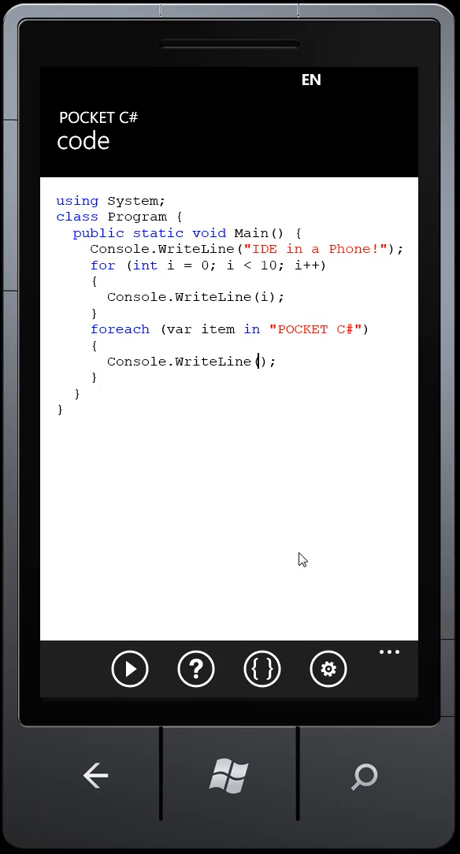
pyautogui.write('item')
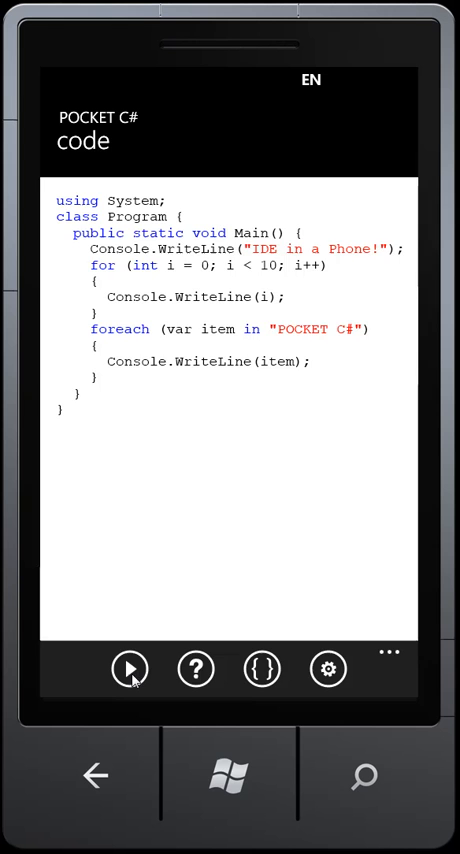
# Run the program, printing IDE in a Phone!, digits 0–9 and the POCKET C# characters.
pyautogui.click(128, 668)
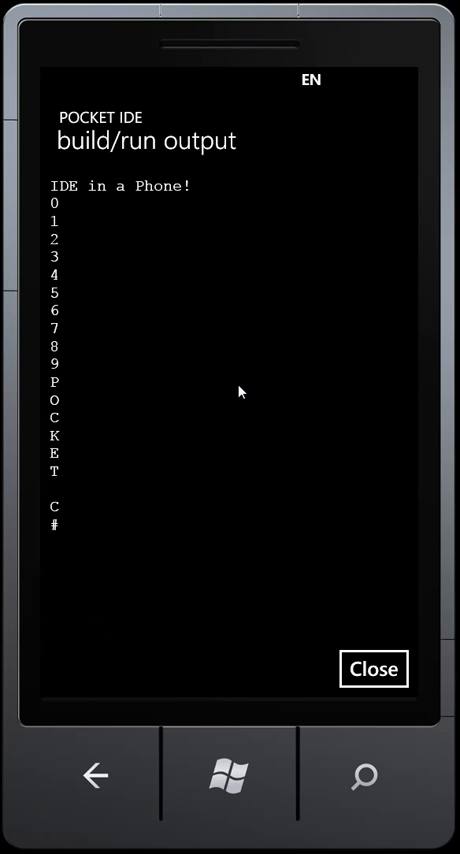
pyautogui.moveTo(260, 408)
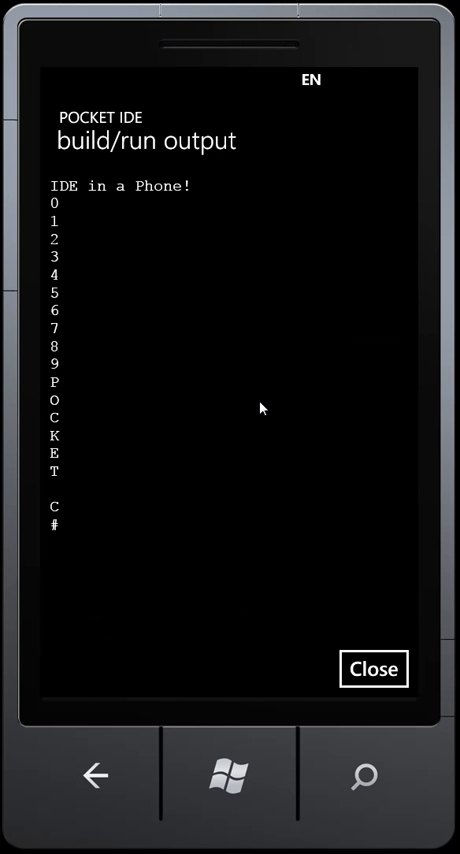
pyautogui.moveTo(152, 210)
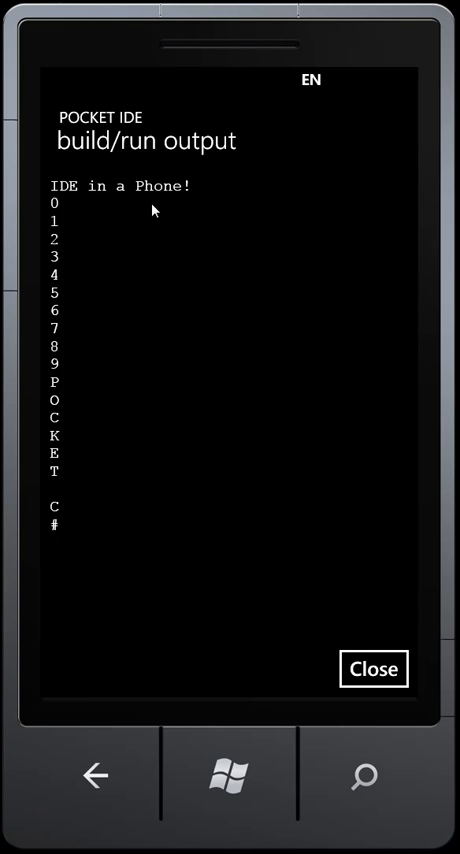
pyautogui.moveTo(380, 676)
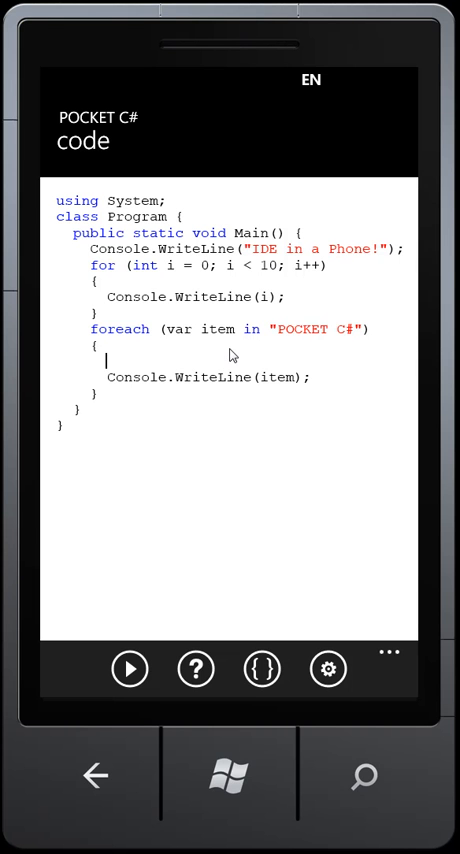
# Start a new line "var lower =" inside the foreach body.
pyautogui.write('var')
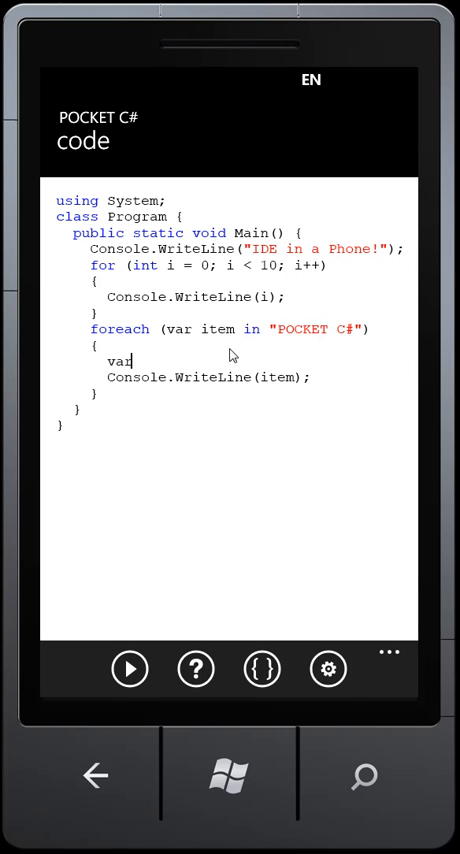
pyautogui.write('lower =')
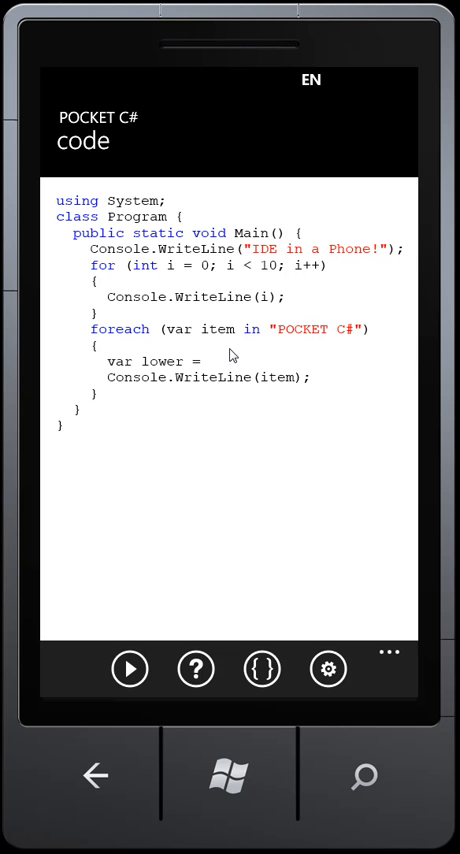
pyautogui.moveTo(222, 538)
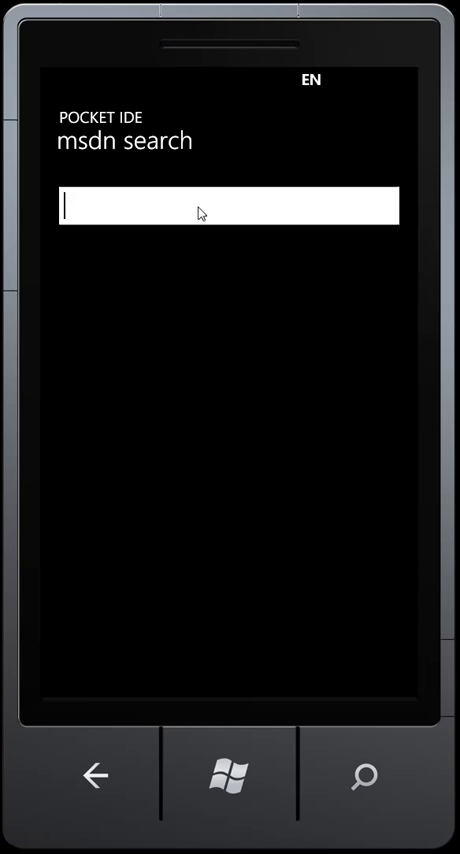
# Search MSDN for char.tolower and view the Char.ToLower Method (System) syntax section.
pyautogui.write('char.tow')
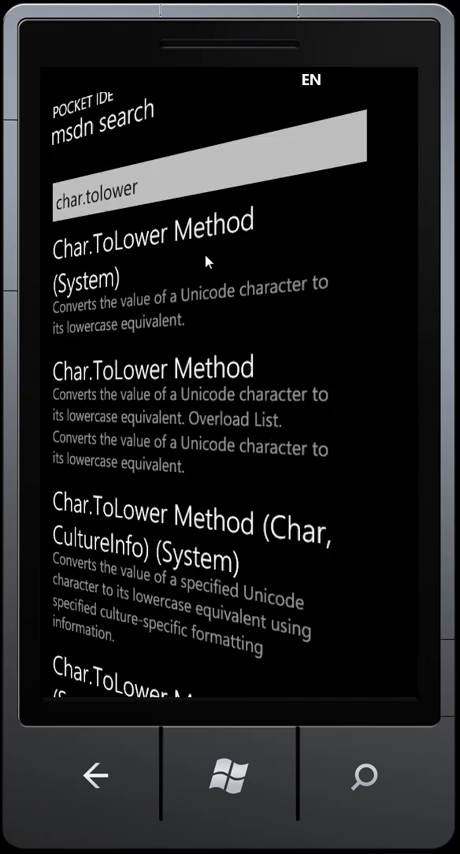
pyautogui.click(148, 248)
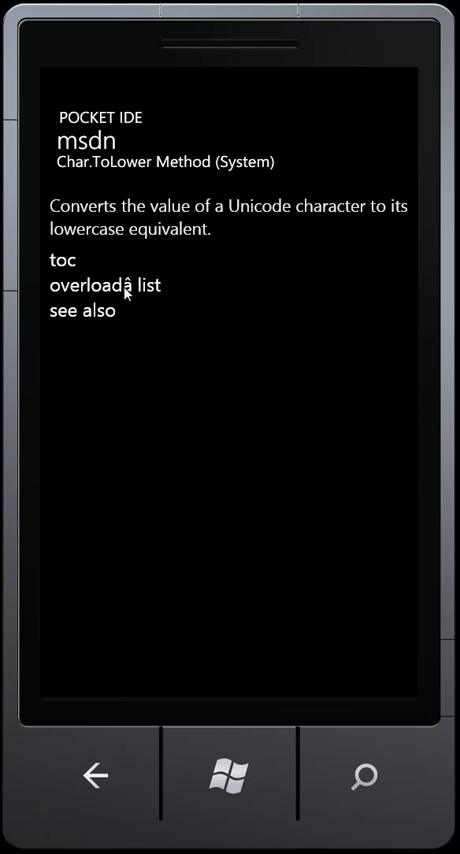
pyautogui.click(104, 284)
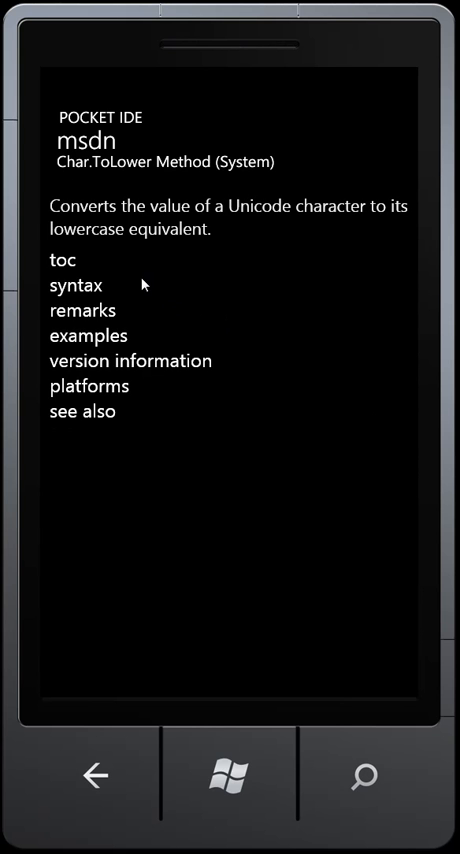
pyautogui.click(70, 284)
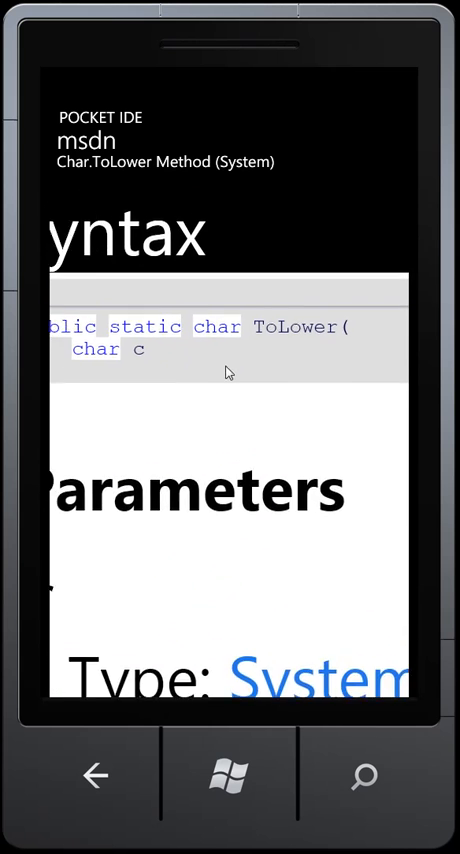
pyautogui.scroll(-3)
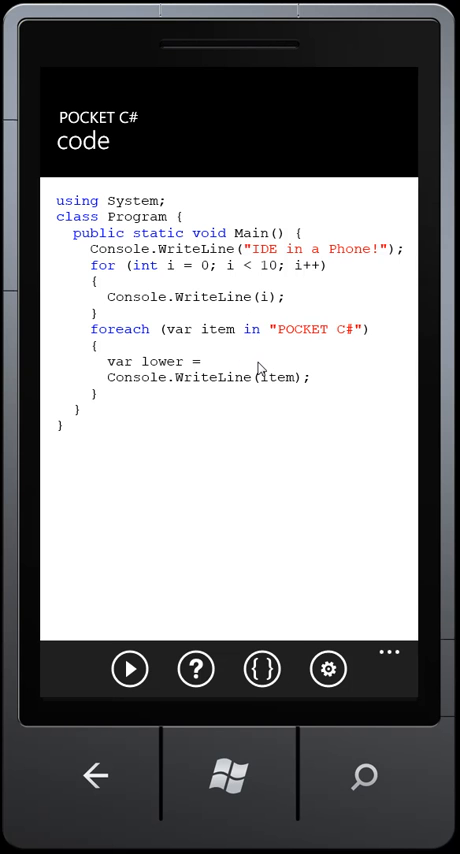
# Complete the line as char.ToLower(item) and run, hitting a '; expected' error.
pyautogui.write('char.')
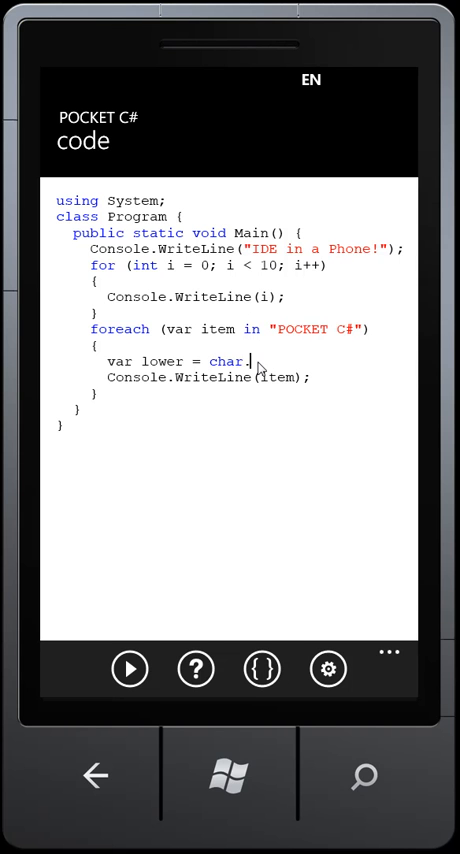
pyautogui.write('.ToLower(item')
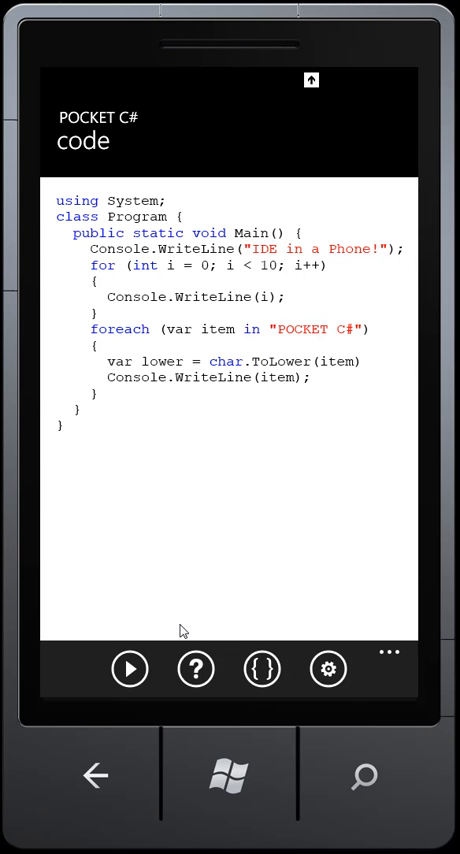
pyautogui.click(128, 668)
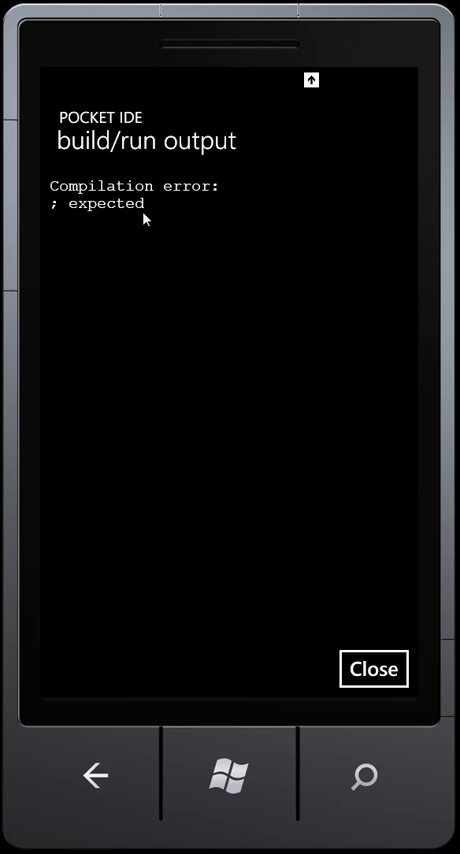
pyautogui.moveTo(380, 672)
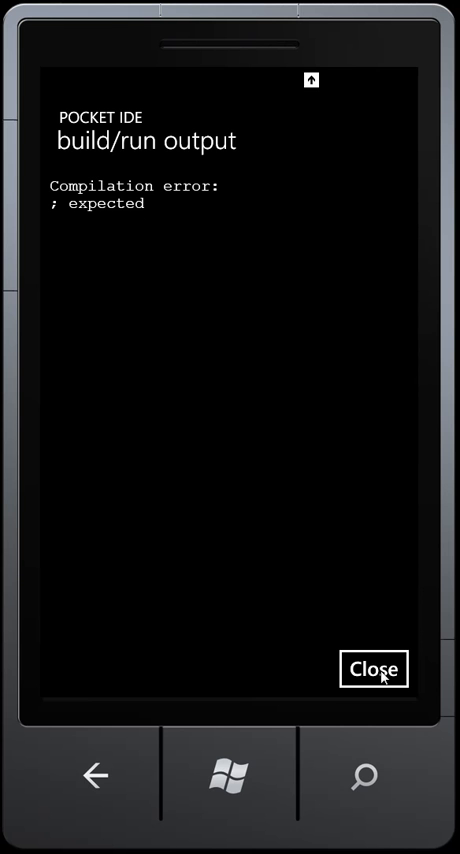
# Add the missing semicolon and run the corrected program successfully.
pyautogui.click(372, 668)
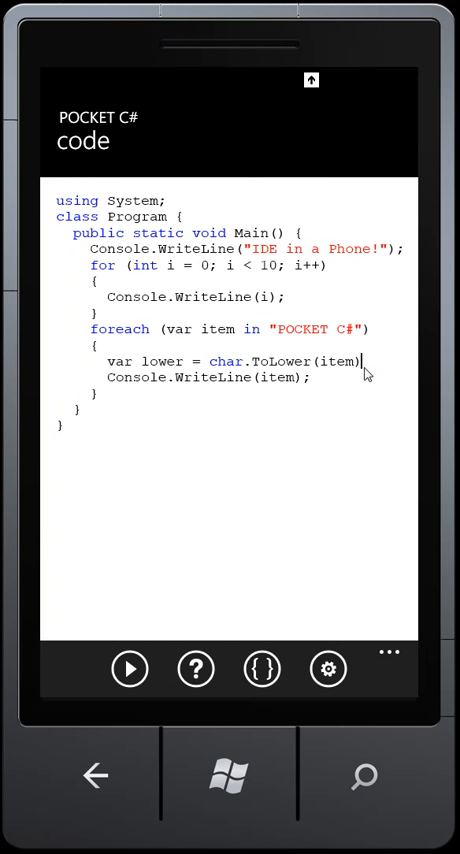
pyautogui.write(';')
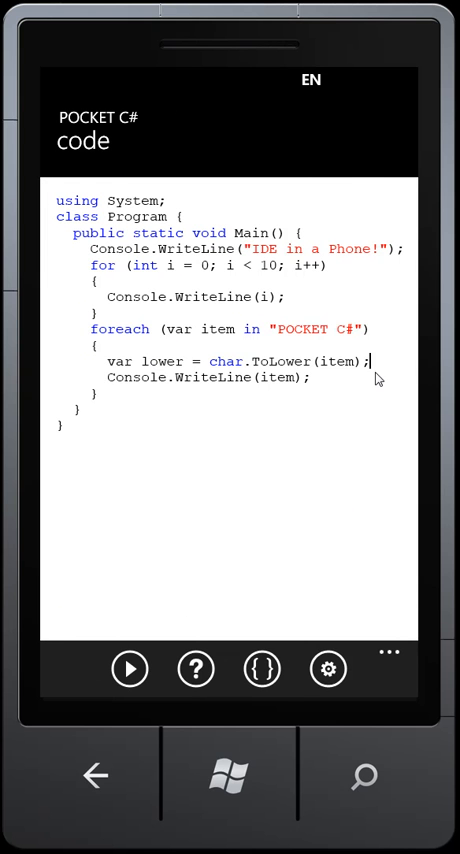
pyautogui.click(128, 668)
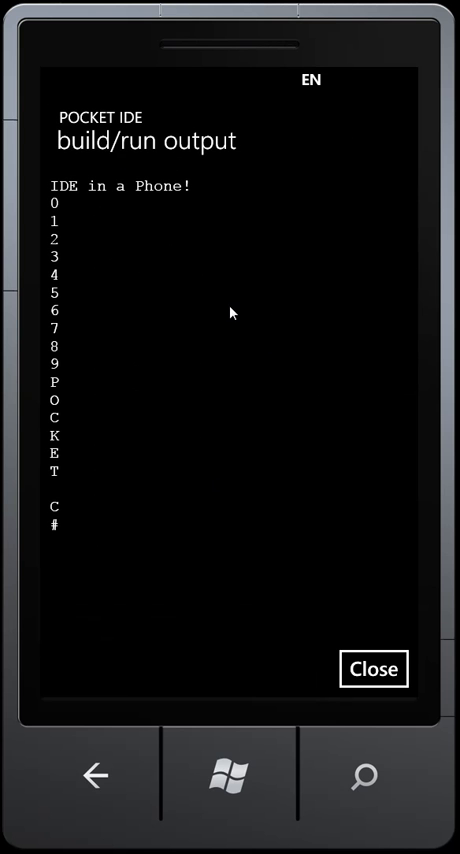
# Save the program under the name demo2.
pyautogui.click(372, 668)
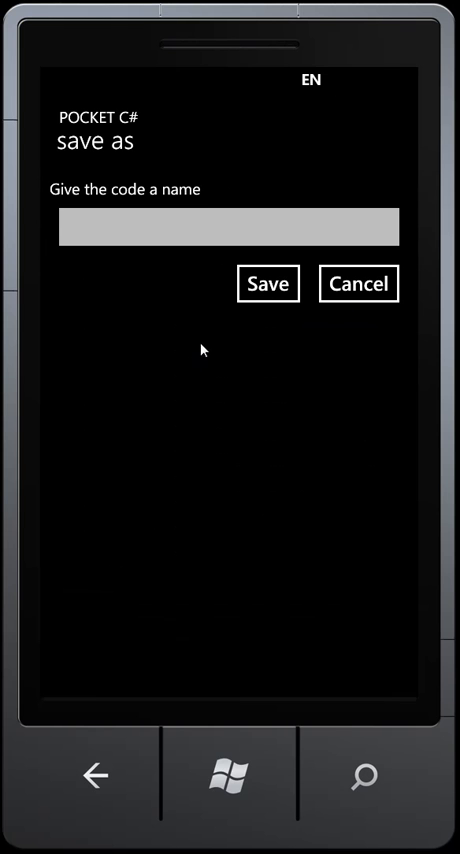
pyautogui.click(228, 228)
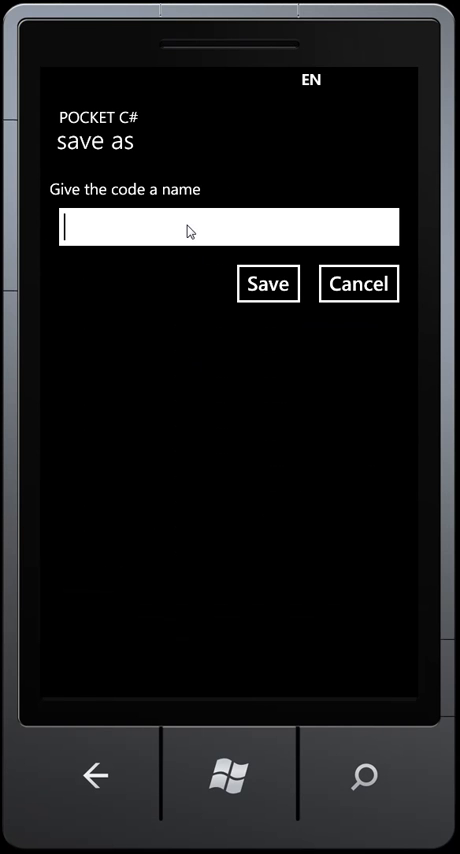
pyautogui.write('demo2')
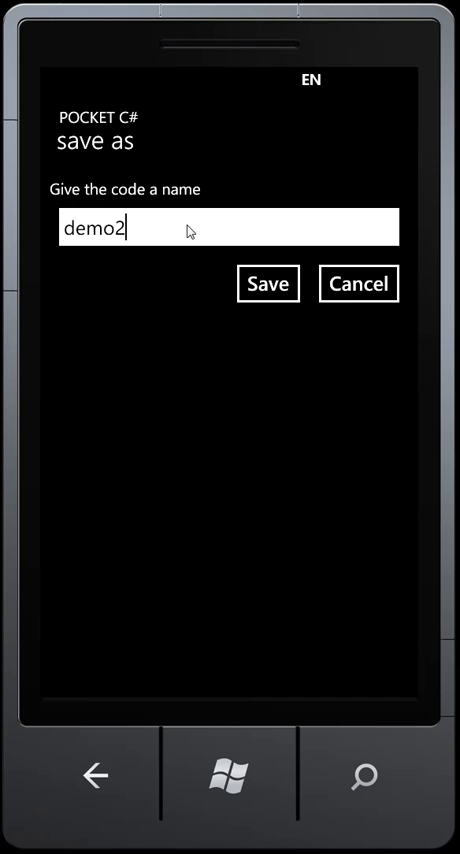
pyautogui.click(268, 284)
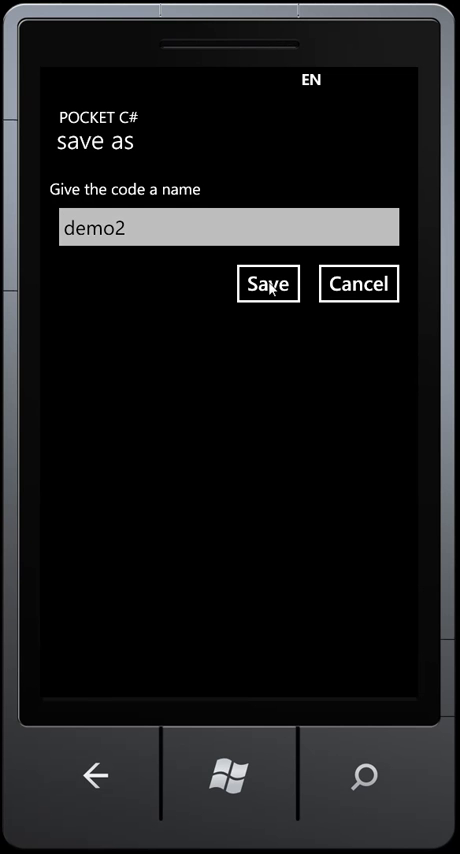
pyautogui.click(268, 284)
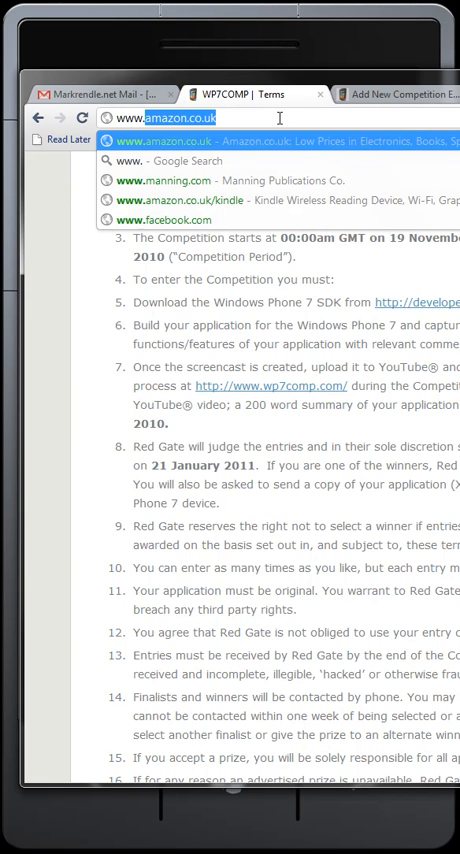
# Load pocketcs.net/code/view/demo2 to see the saved demo2.cs source online.
pyautogui.write('www.pocketcs.net/code/view/extensiontest')
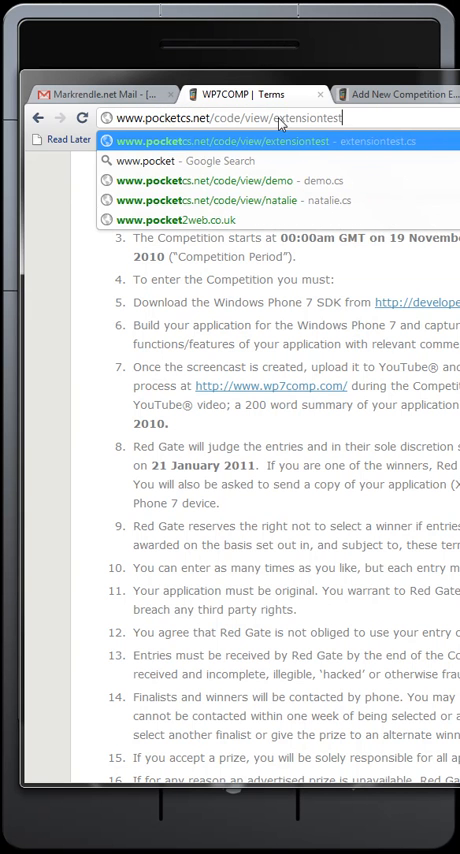
pyautogui.press('Backspace')
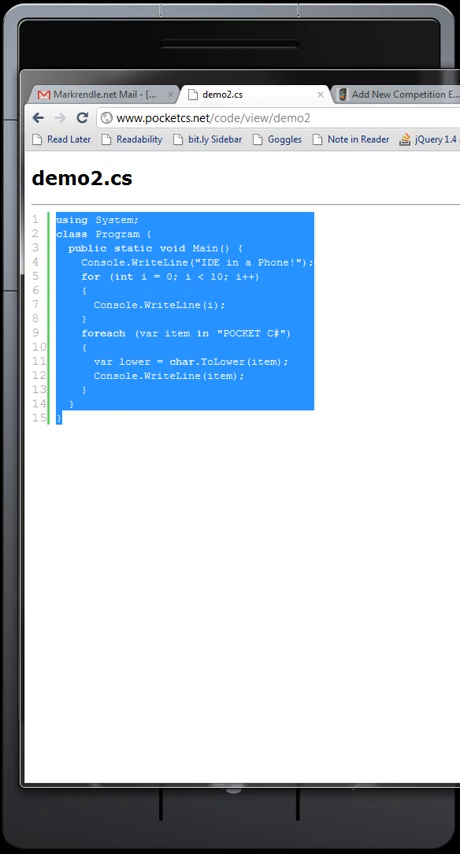
pyautogui.moveTo(228, 306)
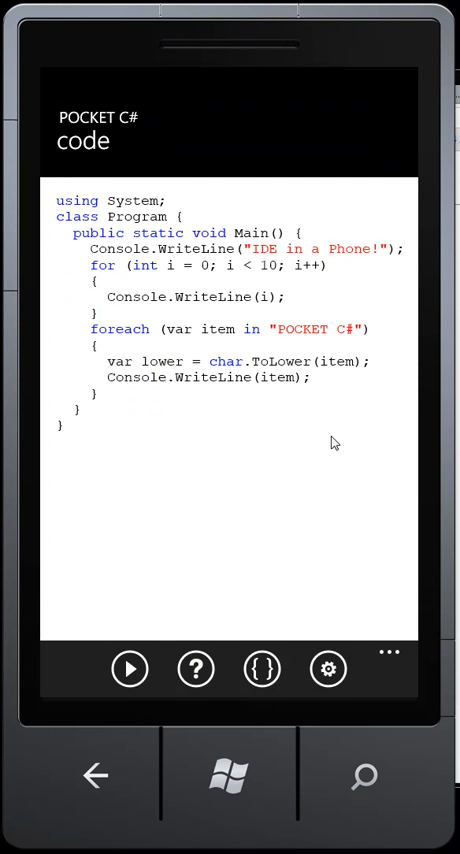
# Reduce the editor font size from 18 to about 13.5 in settings.
pyautogui.click(328, 668)
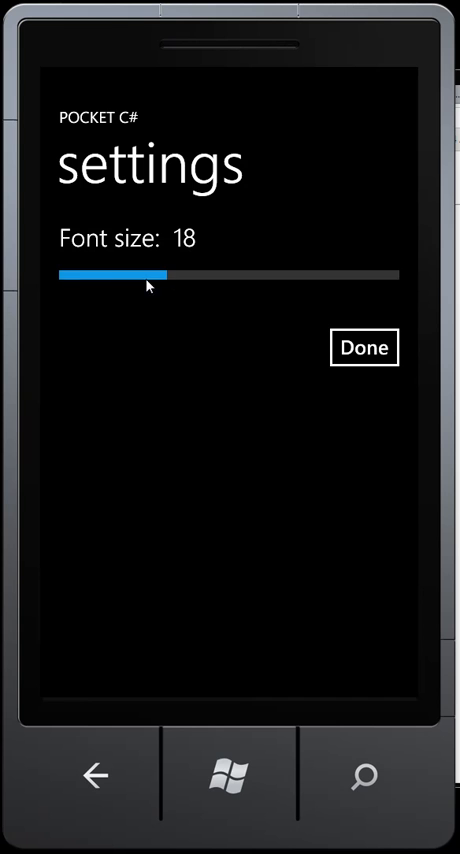
pyautogui.moveTo(144, 272); pyautogui.dragTo(90, 272)
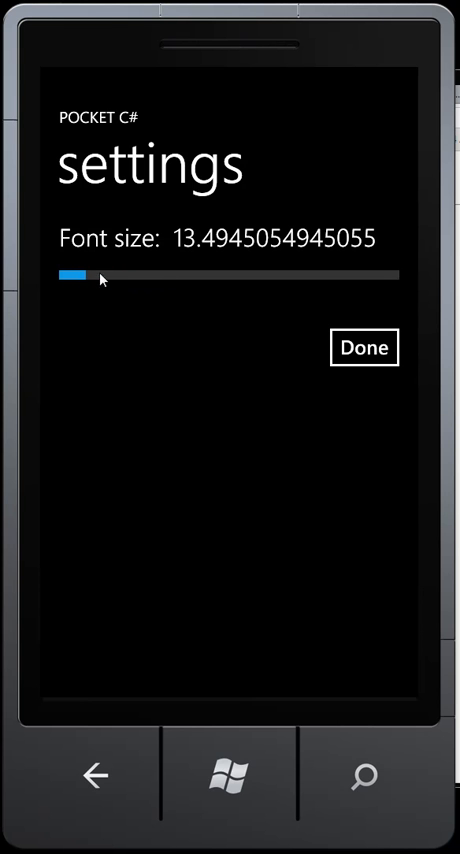
pyautogui.moveTo(434, 396)
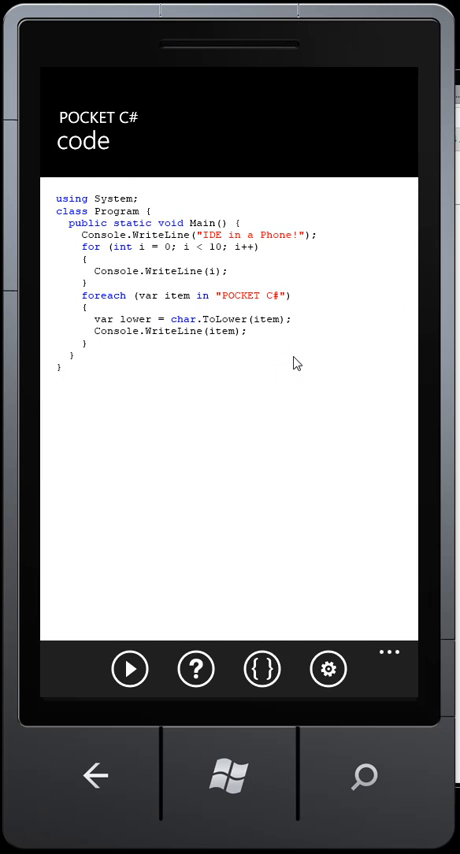
pyautogui.moveTo(324, 330)
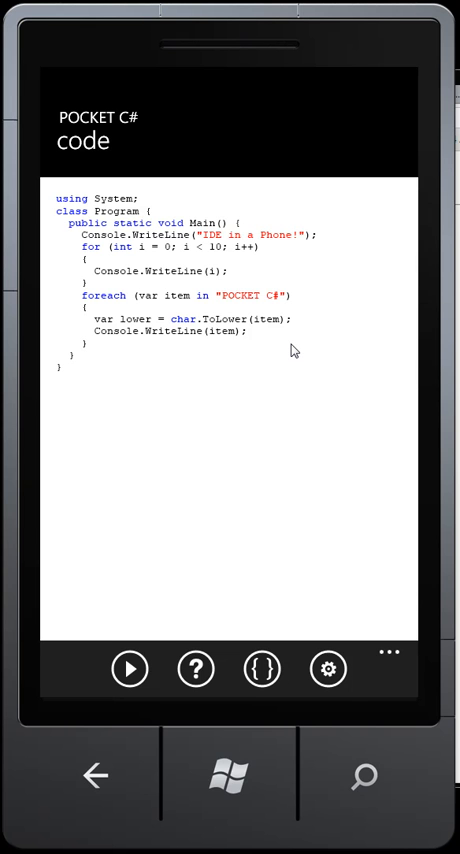
pyautogui.moveTo(288, 352)
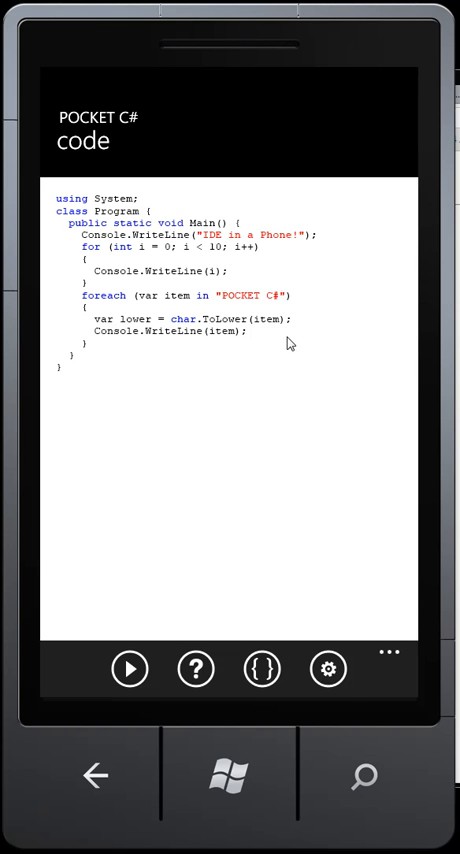
pyautogui.moveTo(284, 336)
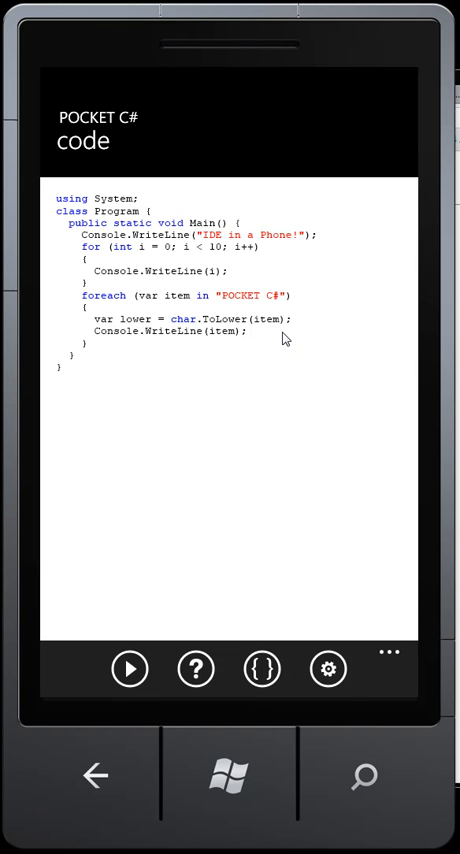